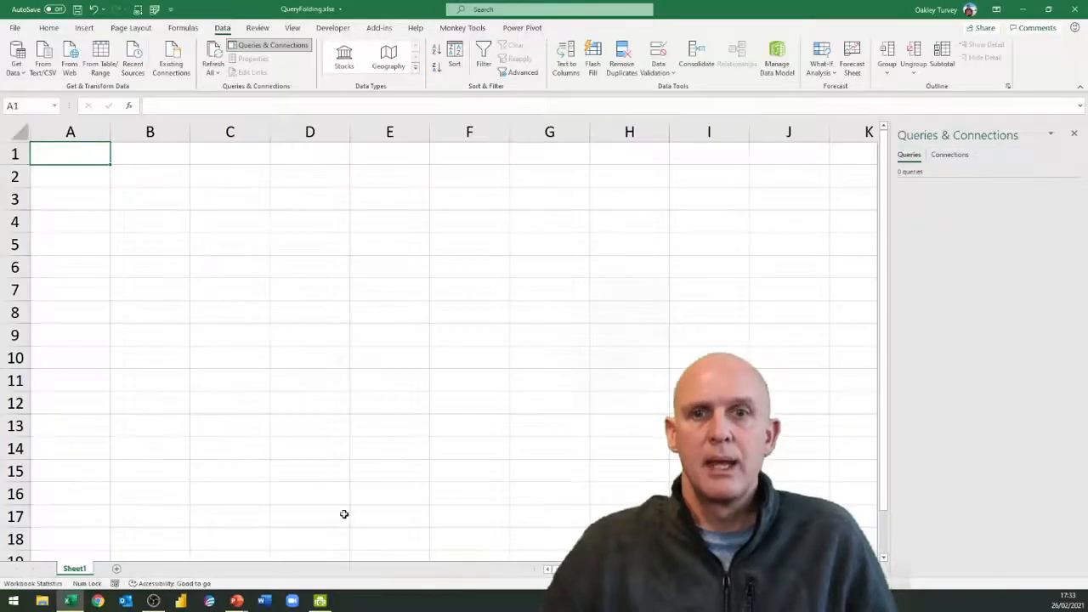
{"action": "mouse_move", "coordinate": [624, 426]}
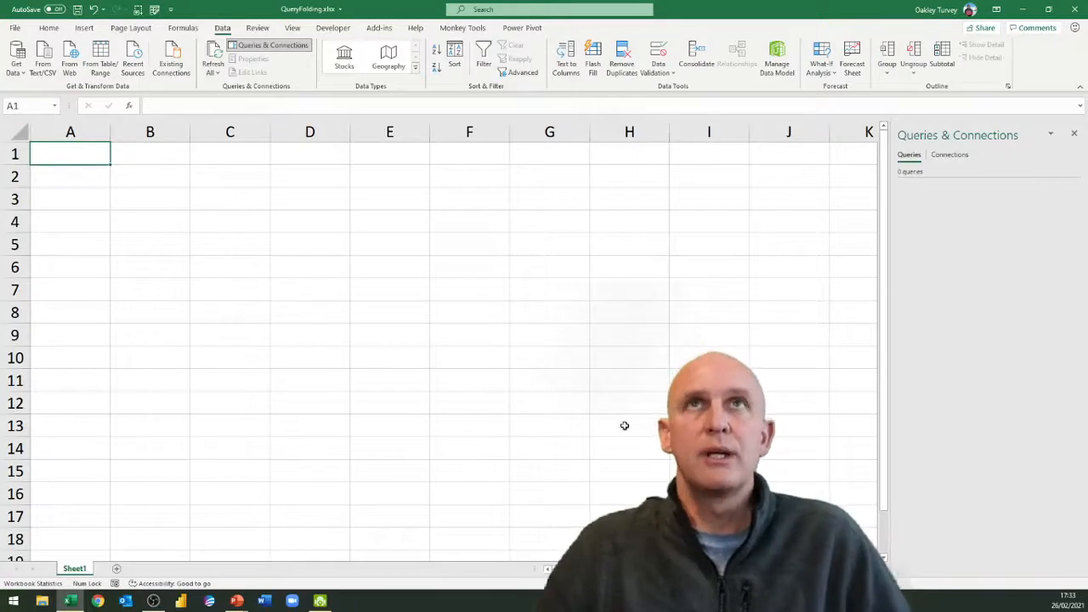
{"action": "mouse_move", "coordinate": [293, 244]}
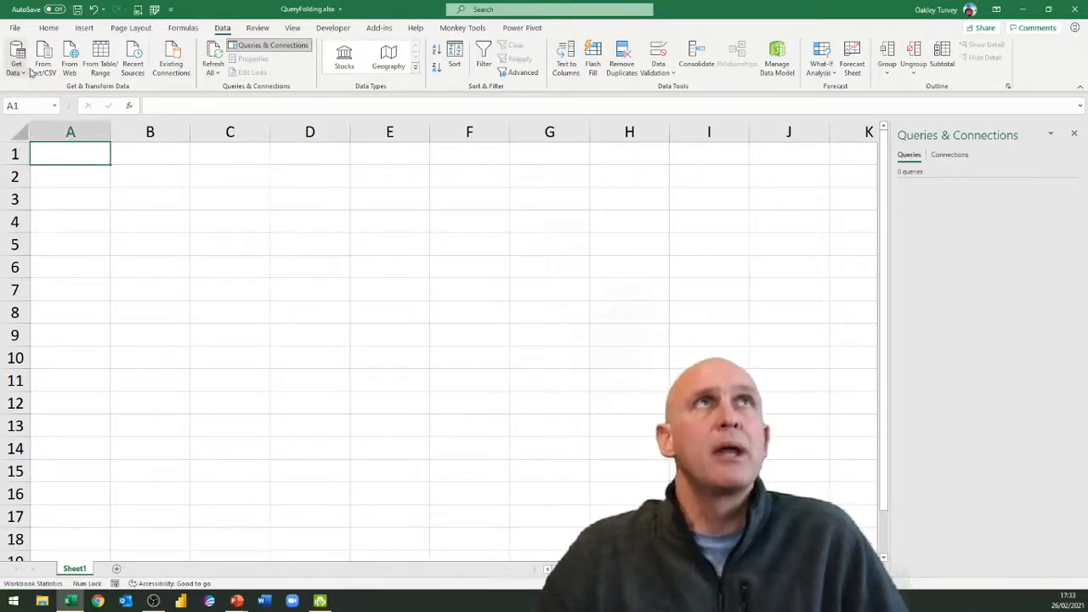
Step: Import the Employees table from Employees.accdb into the Power Query Editor
{"action": "left_click", "coordinate": [11, 61]}
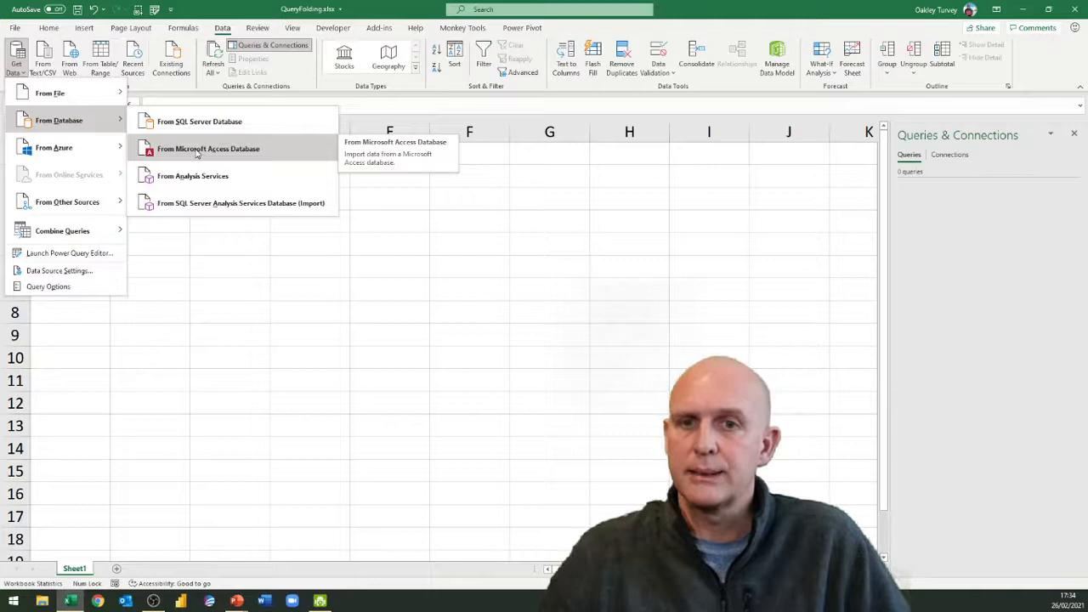
{"action": "left_click", "coordinate": [208, 148]}
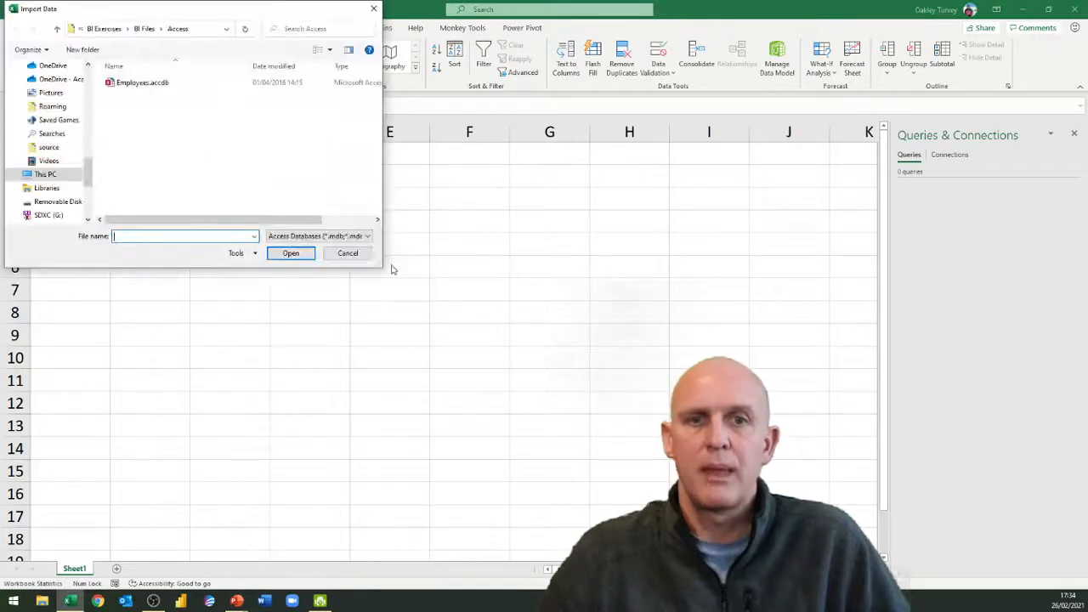
{"action": "left_click", "coordinate": [154, 88]}
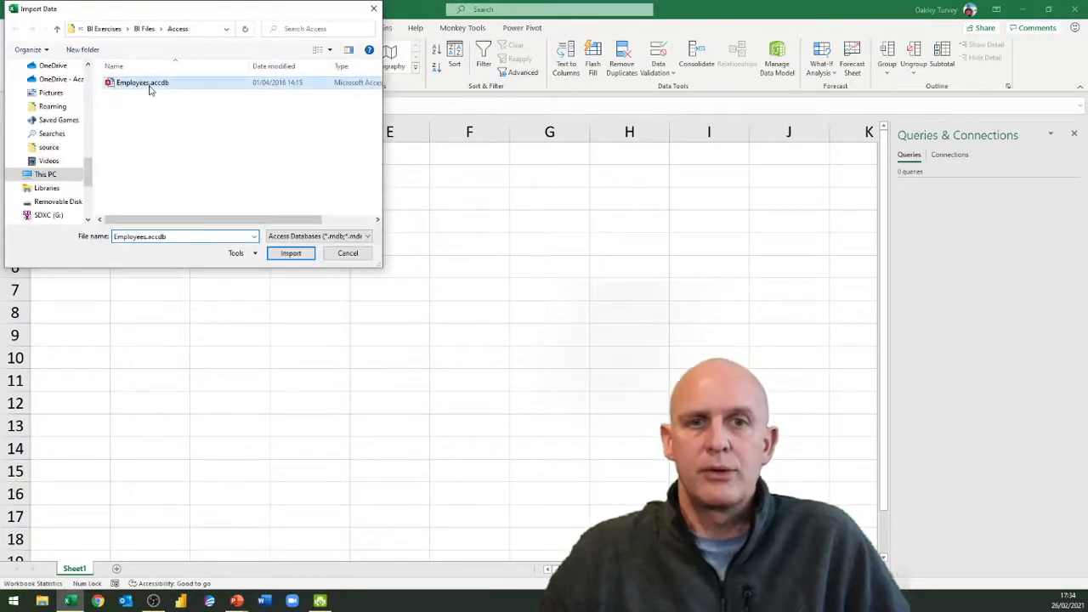
{"action": "left_click", "coordinate": [289, 253]}
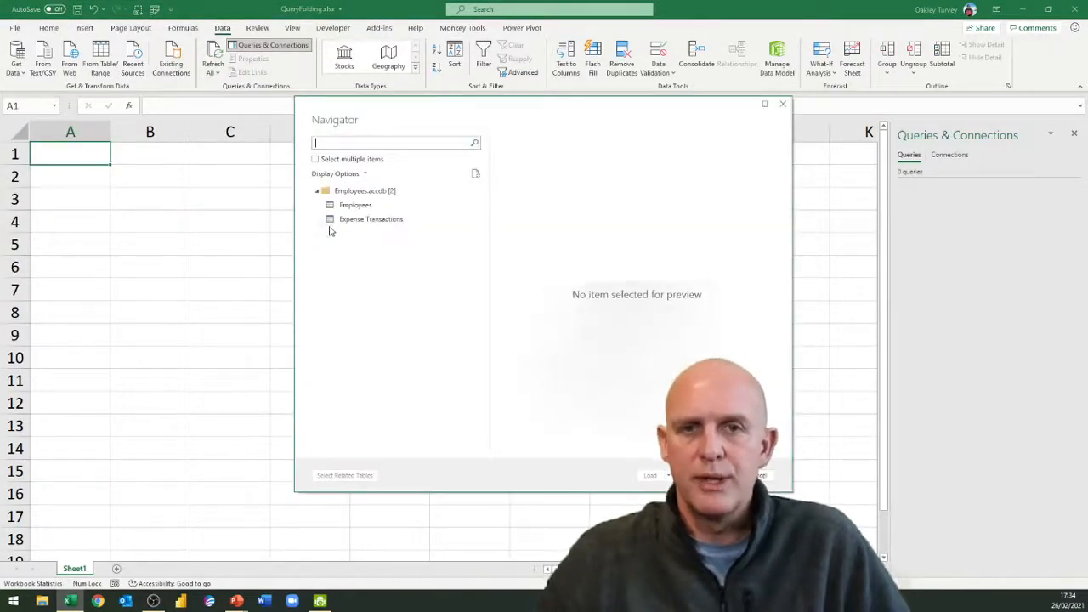
{"action": "left_click", "coordinate": [355, 205]}
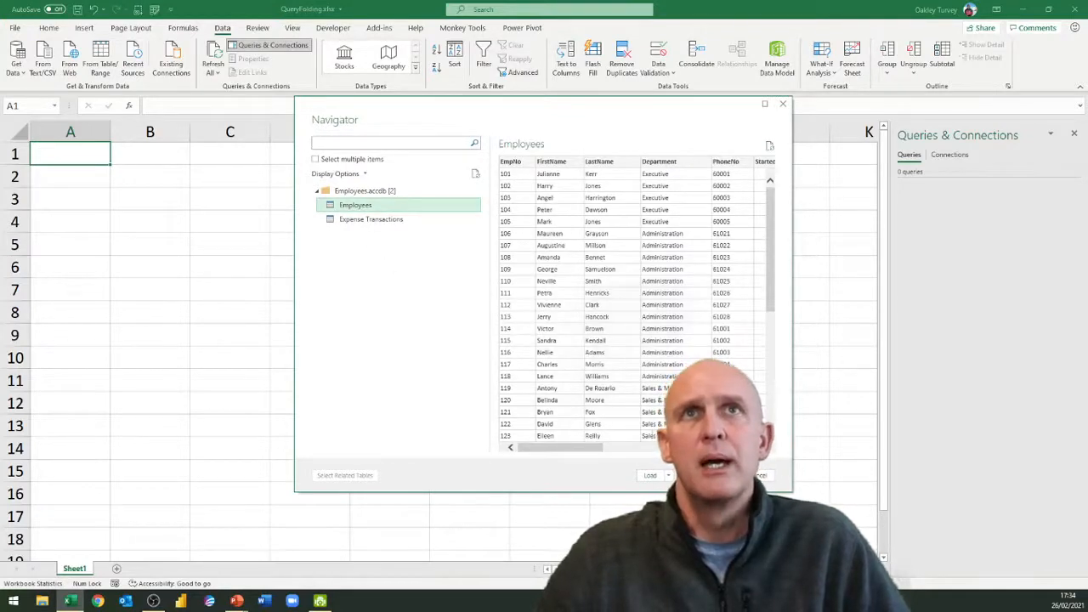
{"action": "left_click", "coordinate": [782, 104]}
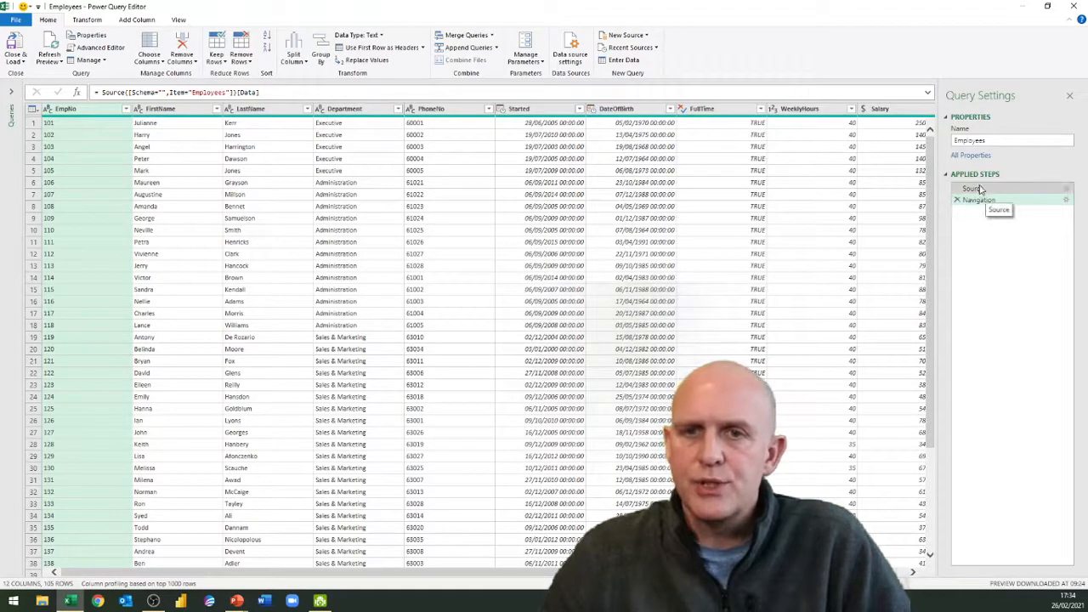
{"action": "left_click", "coordinate": [974, 200]}
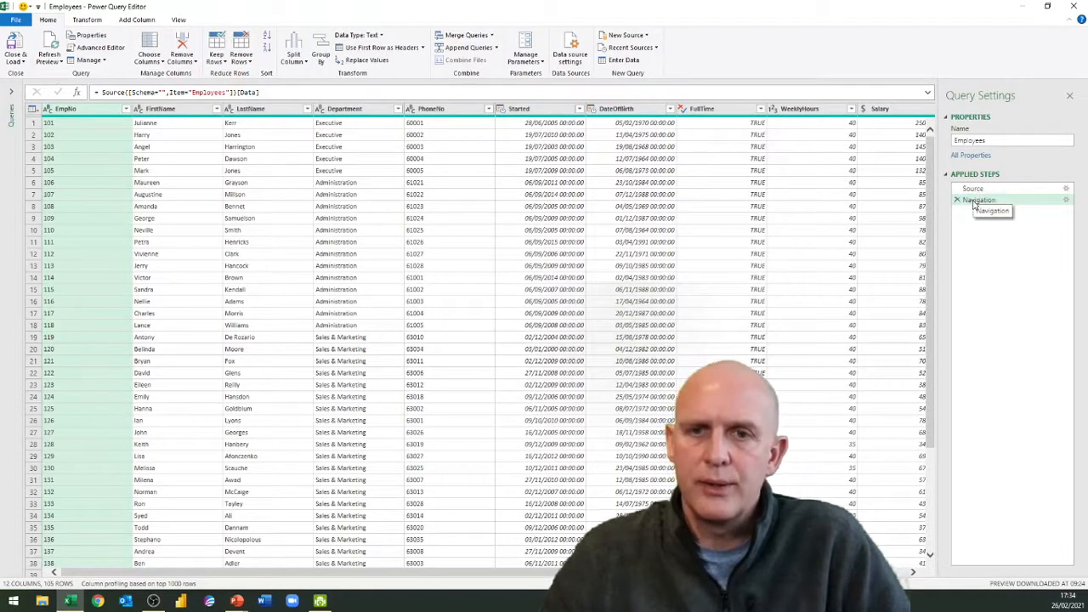
{"action": "right_click", "coordinate": [978, 200]}
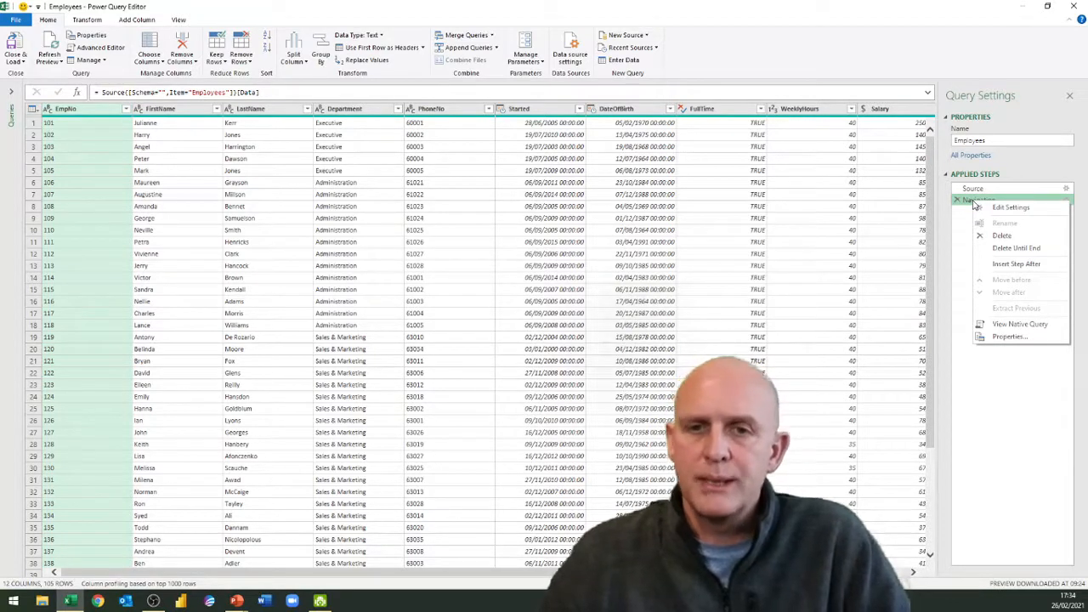
{"action": "mouse_move", "coordinate": [1014, 324]}
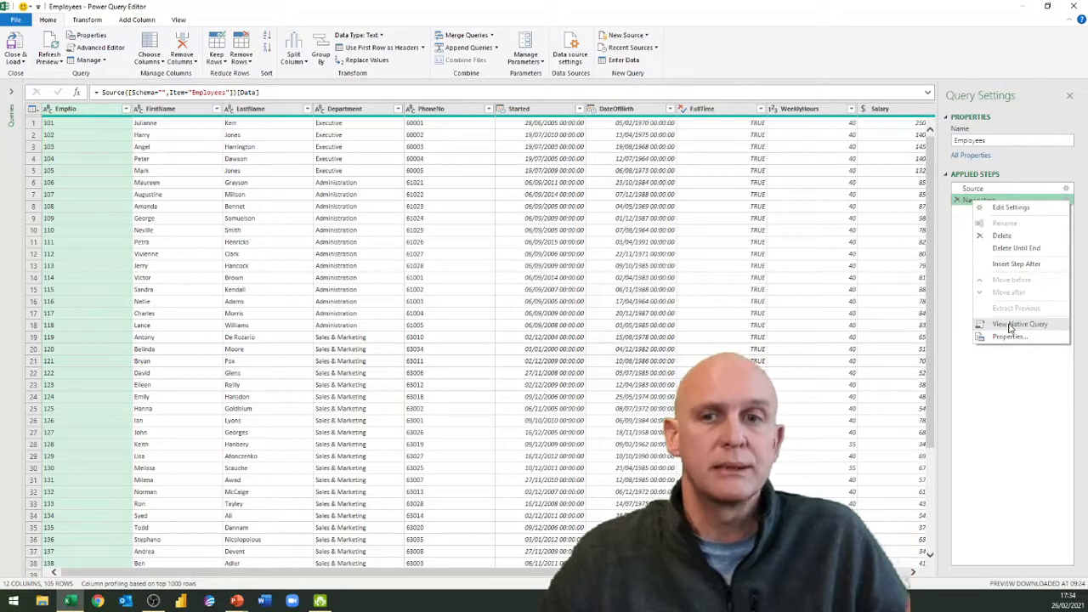
{"action": "left_click", "coordinate": [1015, 325]}
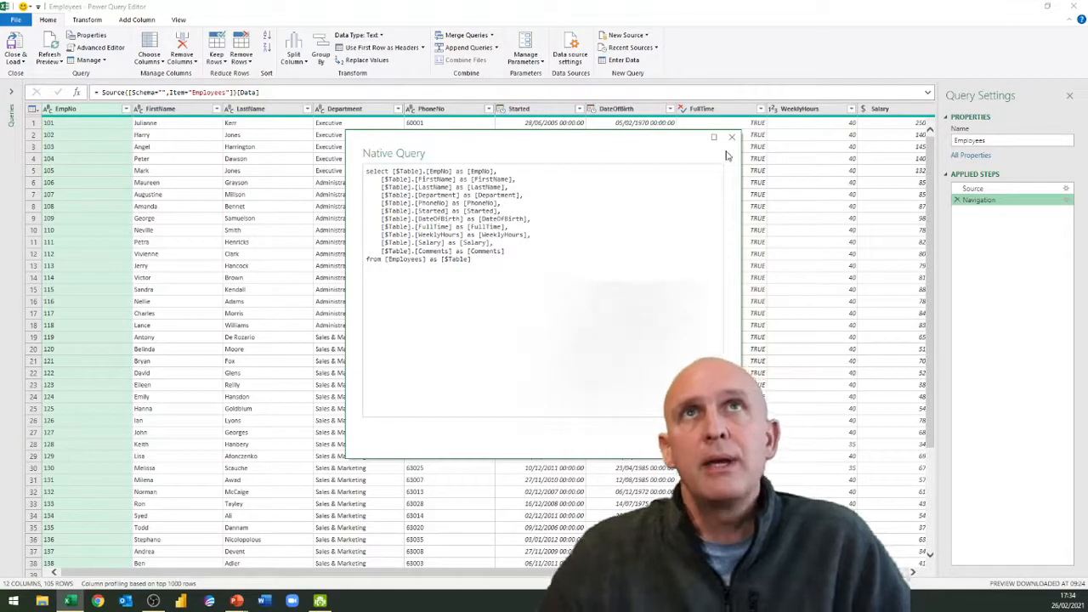
{"action": "left_click", "coordinate": [731, 137]}
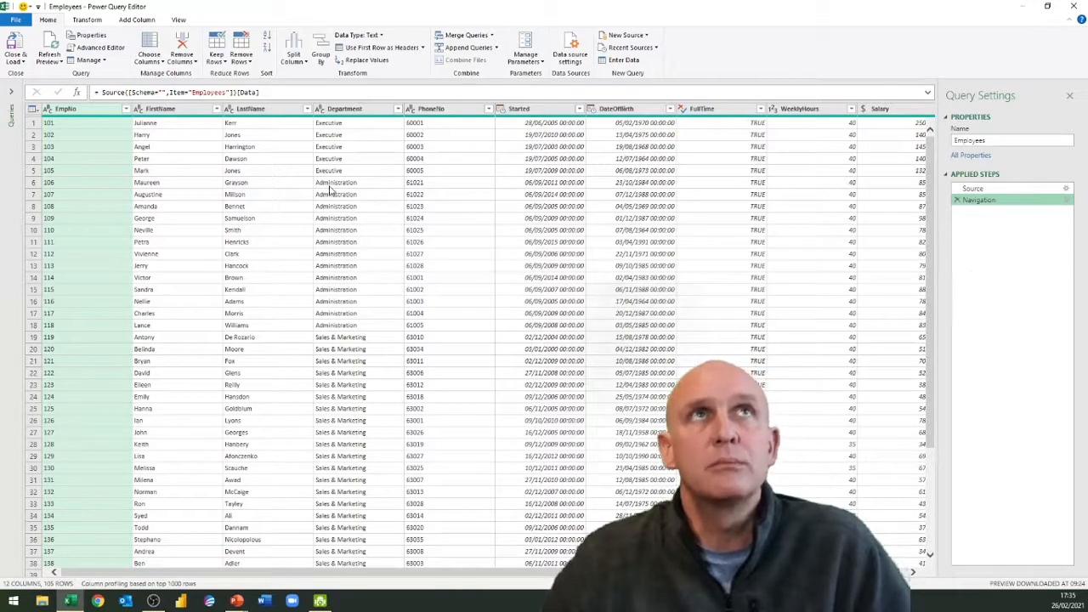
Step: Filter Administration out of Department, then view the Filtered Rows native query
{"action": "left_click", "coordinate": [397, 108]}
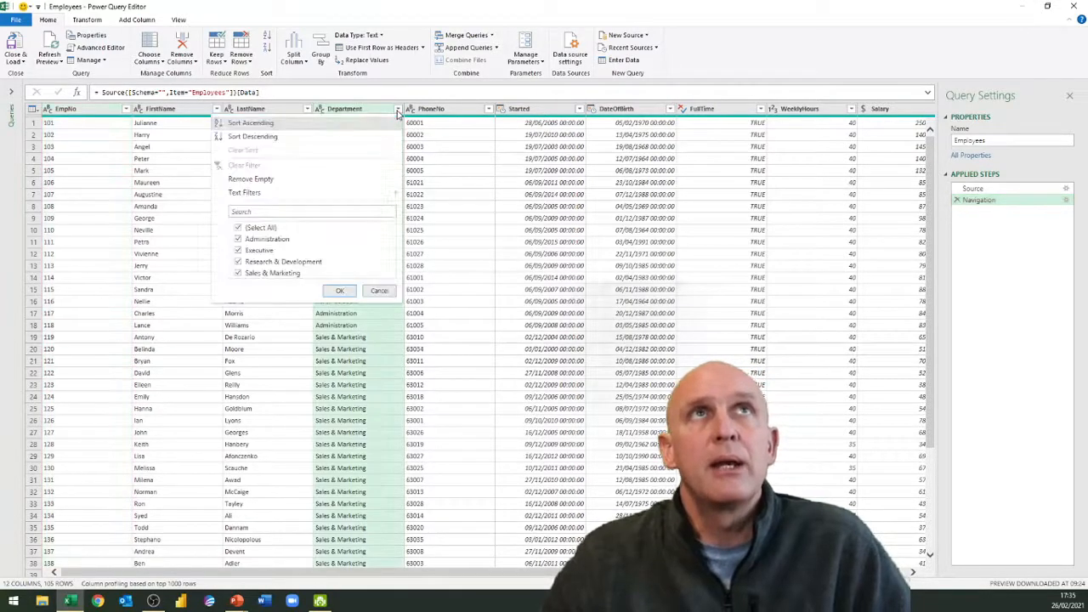
{"action": "left_click", "coordinate": [239, 239]}
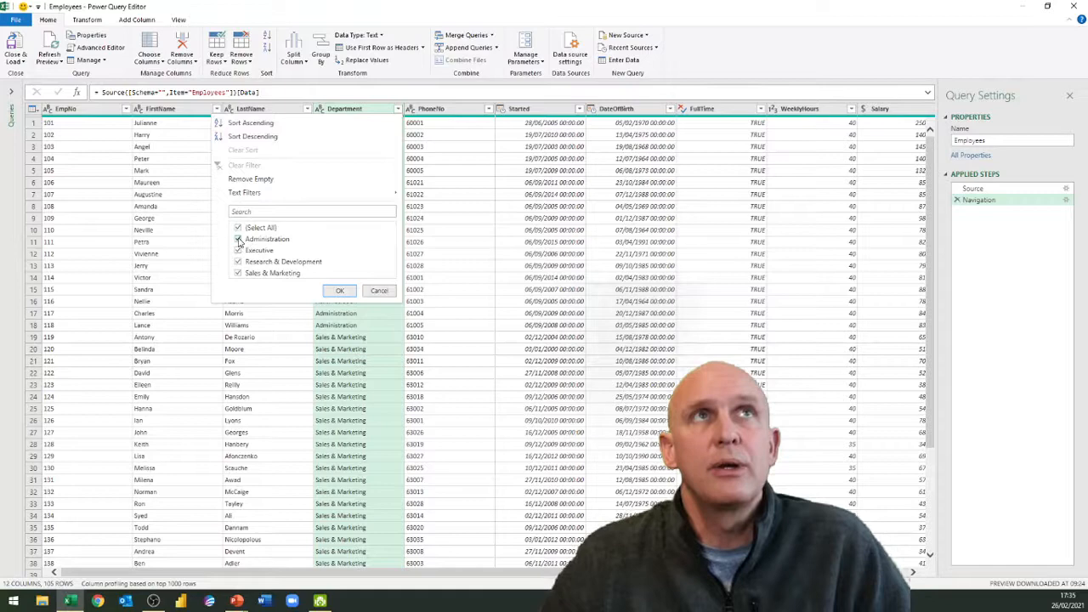
{"action": "left_click", "coordinate": [339, 291]}
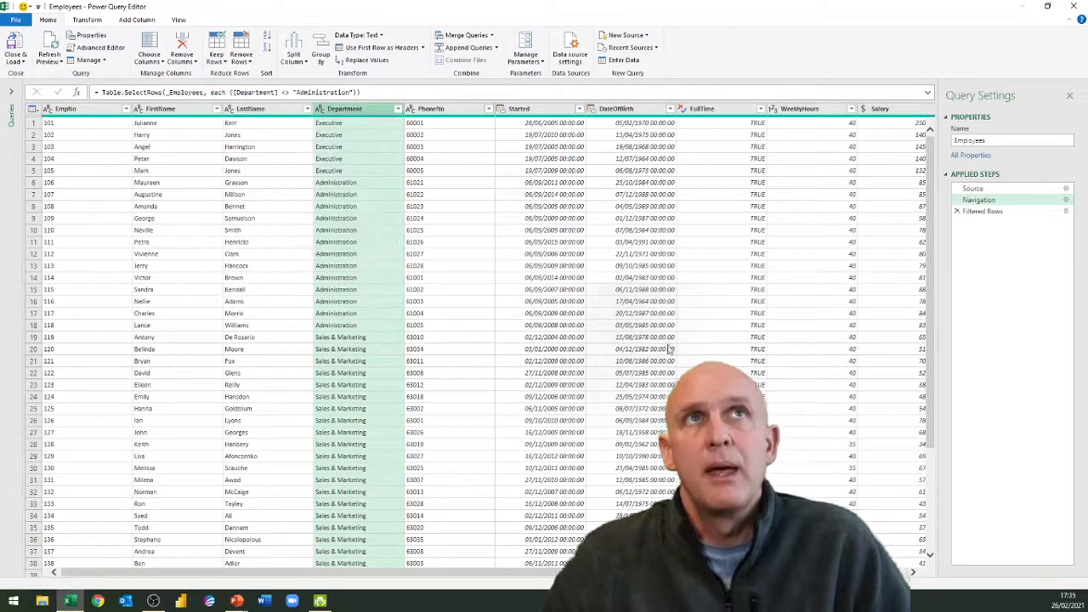
{"action": "right_click", "coordinate": [980, 211]}
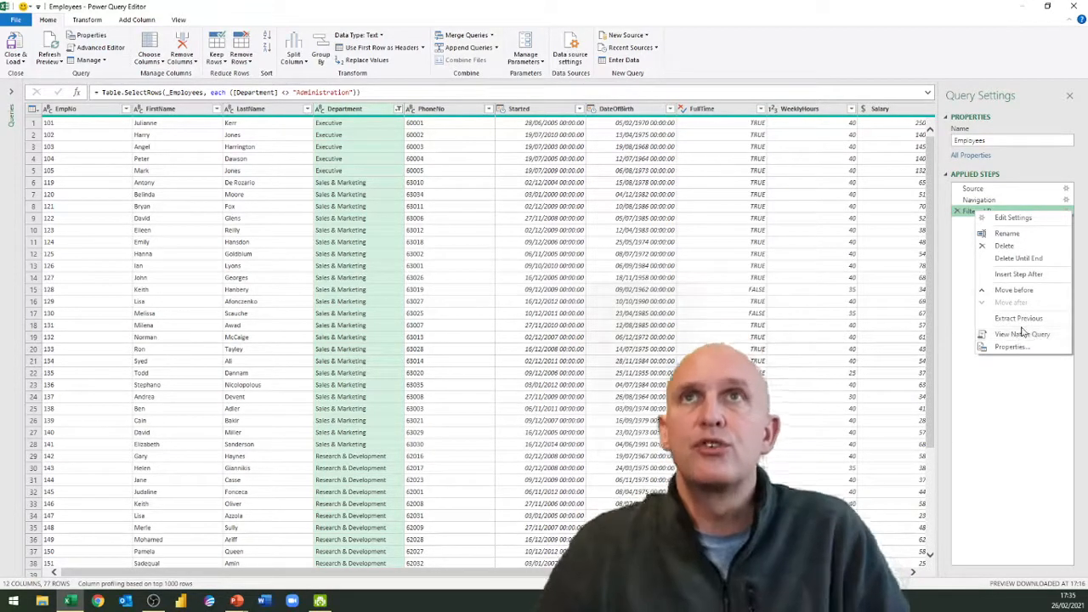
{"action": "left_click", "coordinate": [1023, 334]}
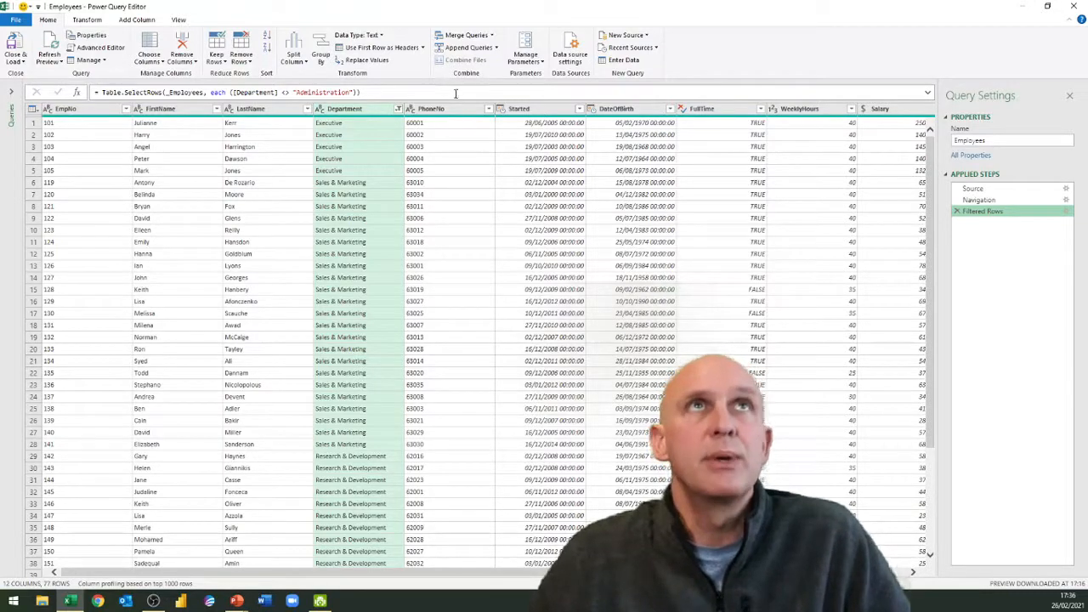
{"action": "right_click", "coordinate": [361, 108]}
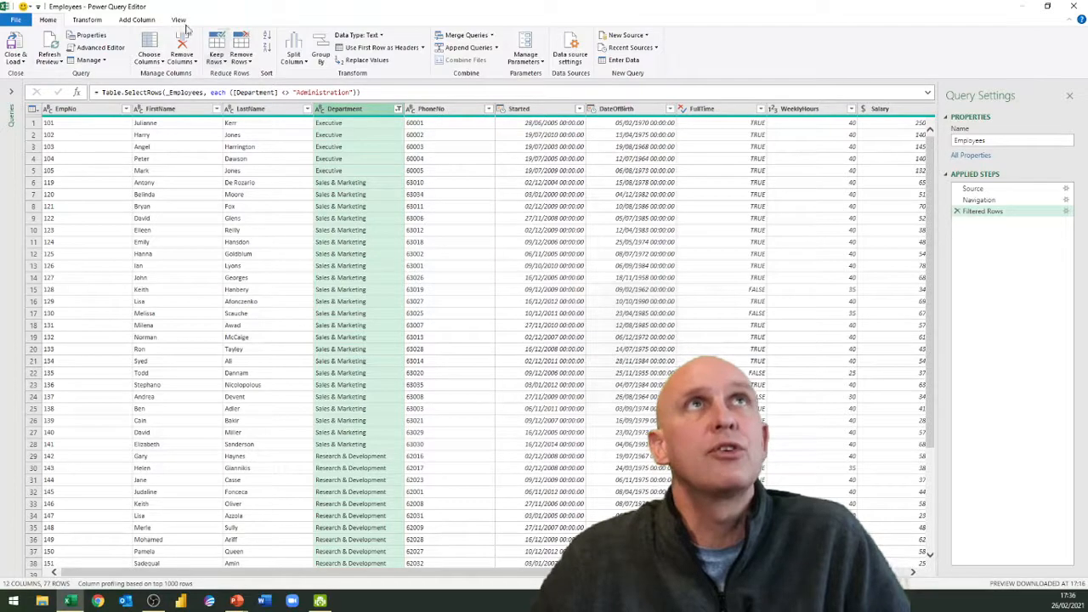
{"action": "left_click", "coordinate": [135, 19]}
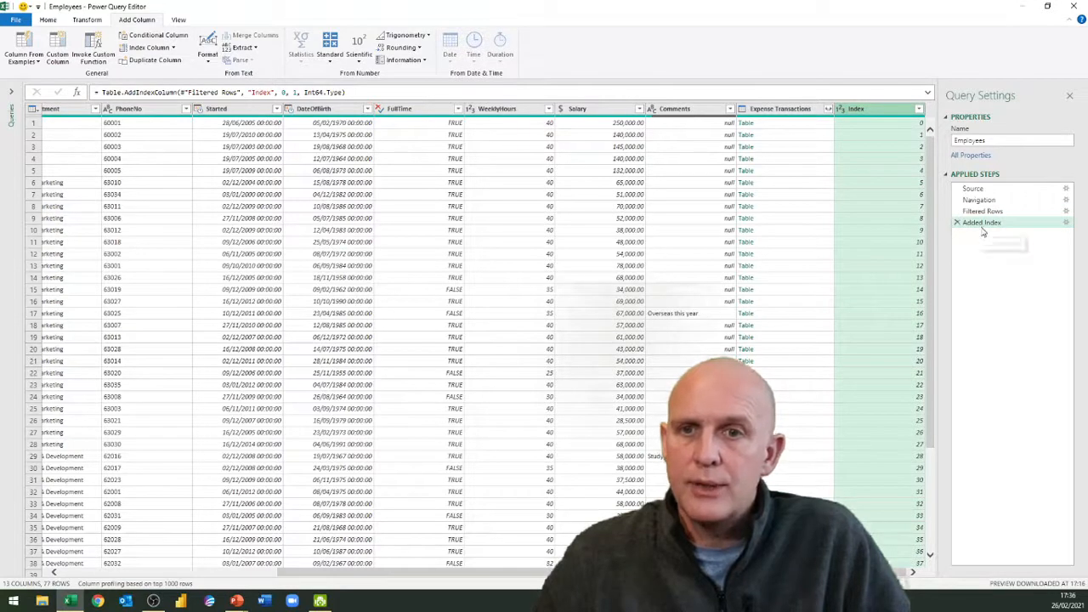
{"action": "right_click", "coordinate": [987, 221]}
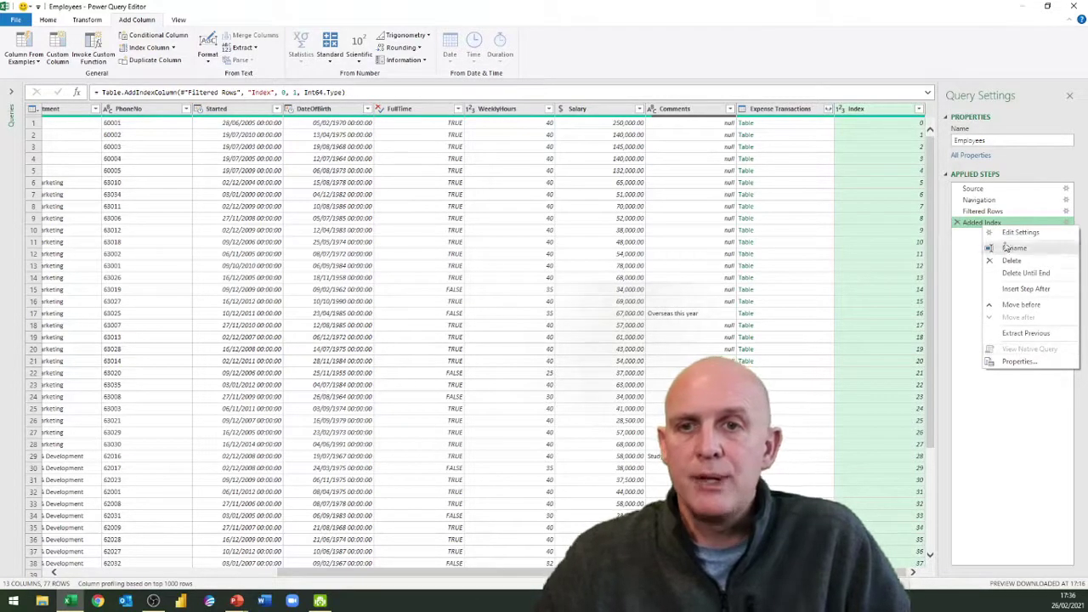
{"action": "left_click", "coordinate": [996, 211]}
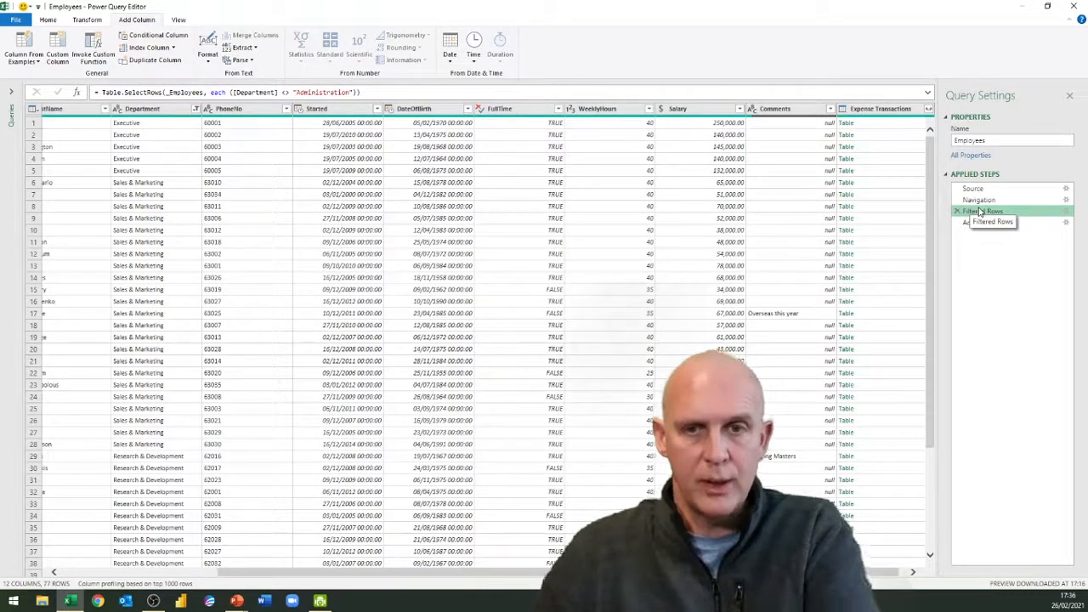
{"action": "left_click", "coordinate": [982, 222]}
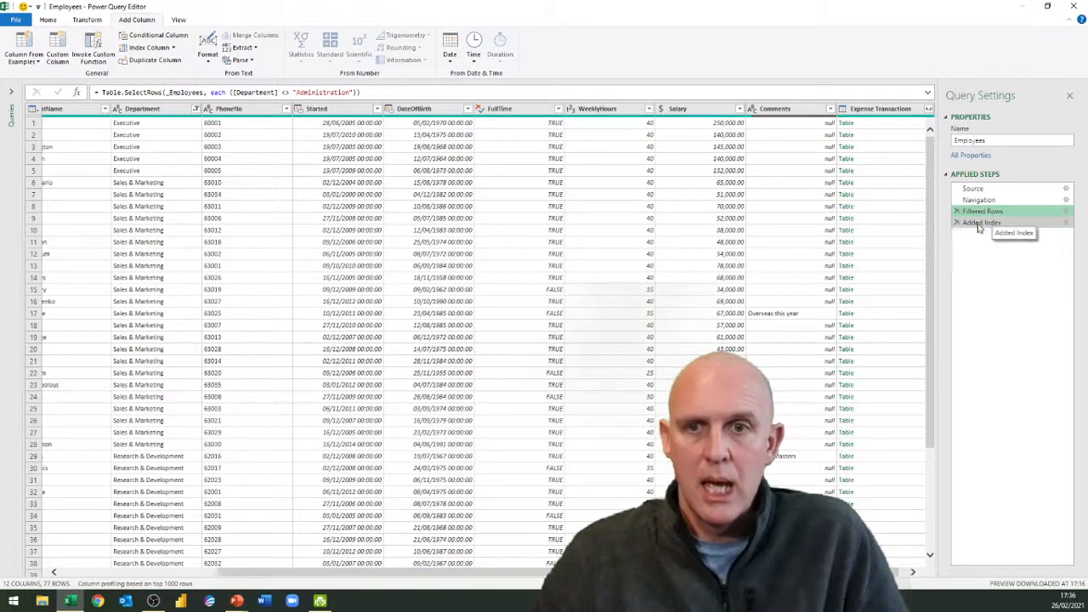
{"action": "left_click", "coordinate": [984, 222]}
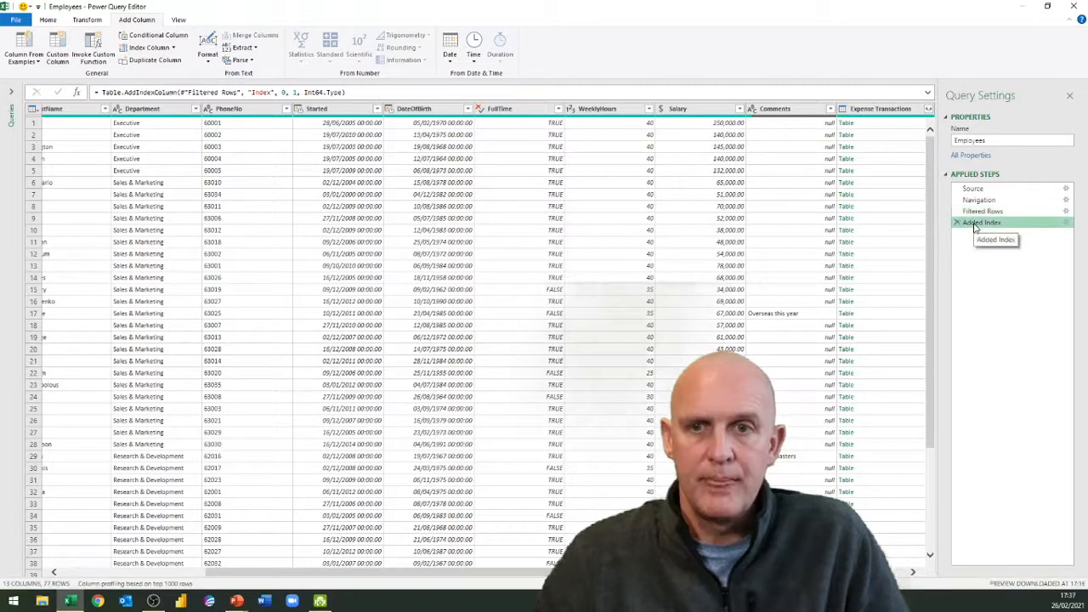
{"action": "mouse_move", "coordinate": [938, 309]}
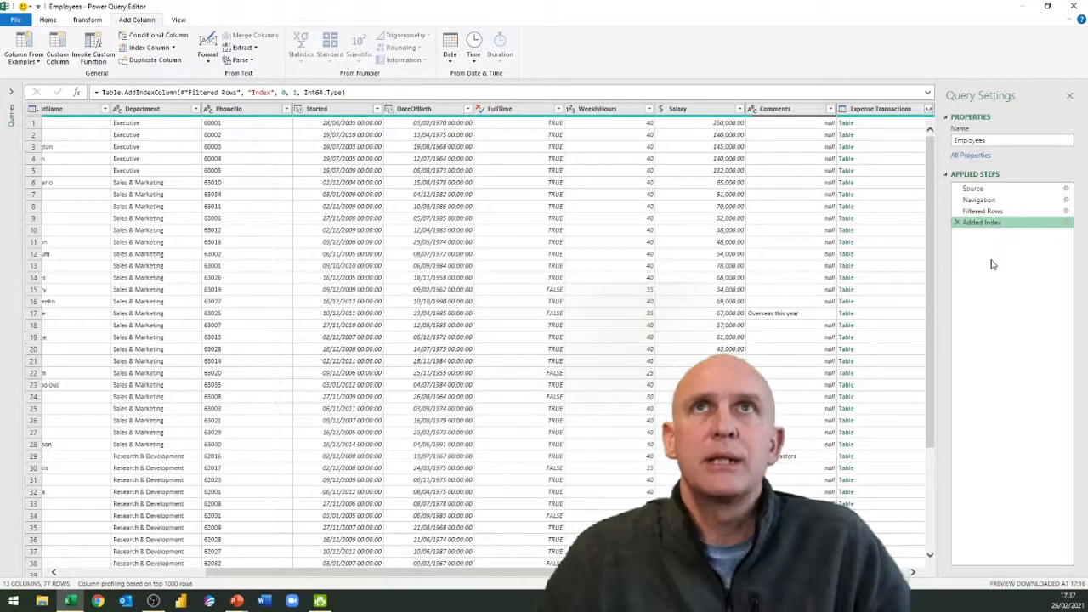
{"action": "mouse_move", "coordinate": [148, 151]}
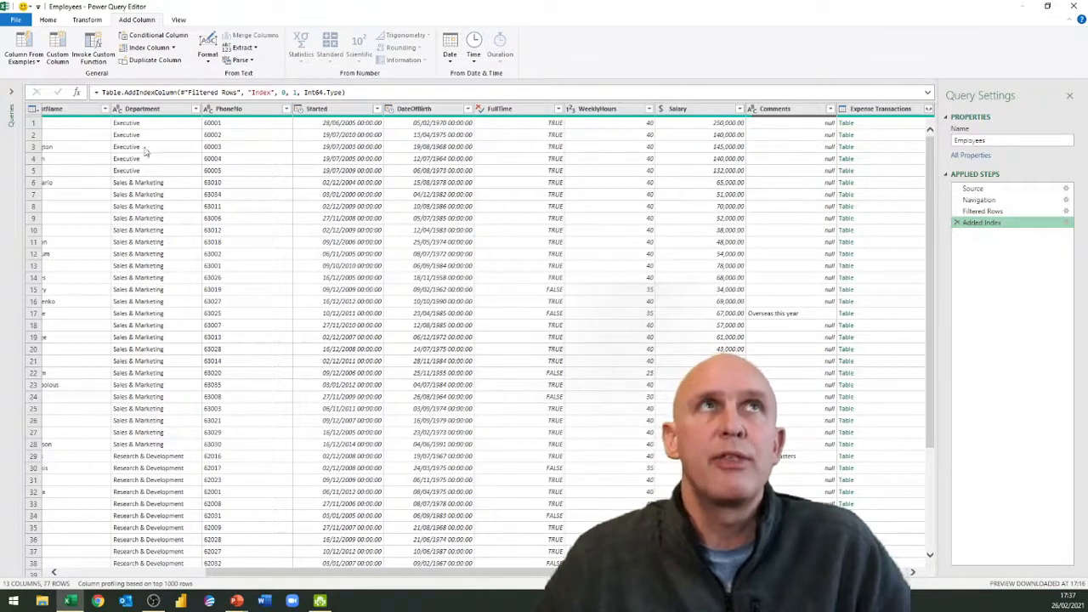
Step: Exclude Executive from the Department filter and open the Filtered Rows1 step's options
{"action": "left_click", "coordinate": [196, 108]}
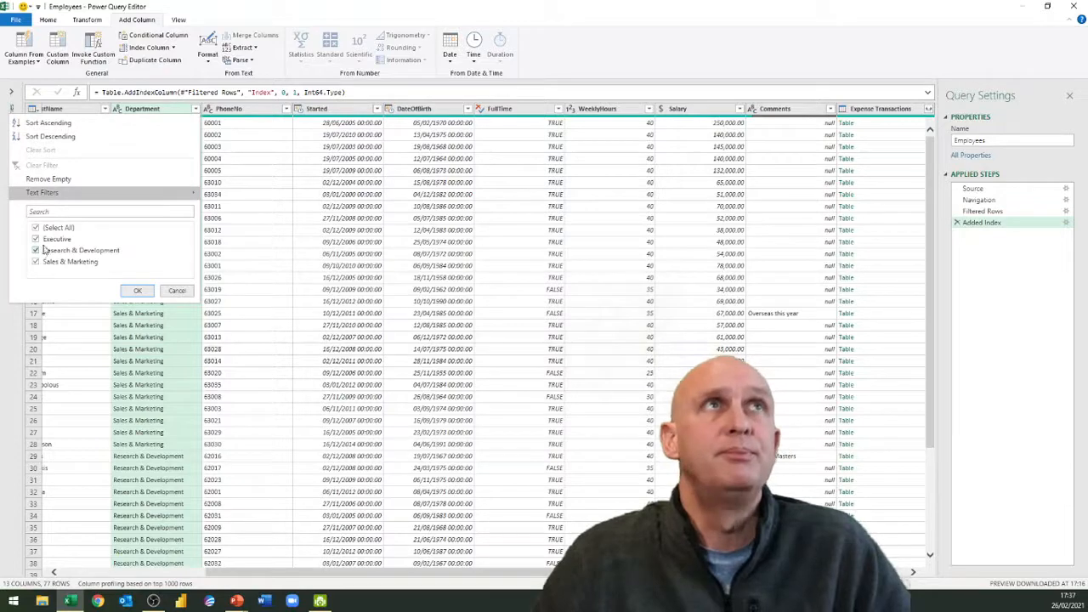
{"action": "left_click", "coordinate": [43, 240]}
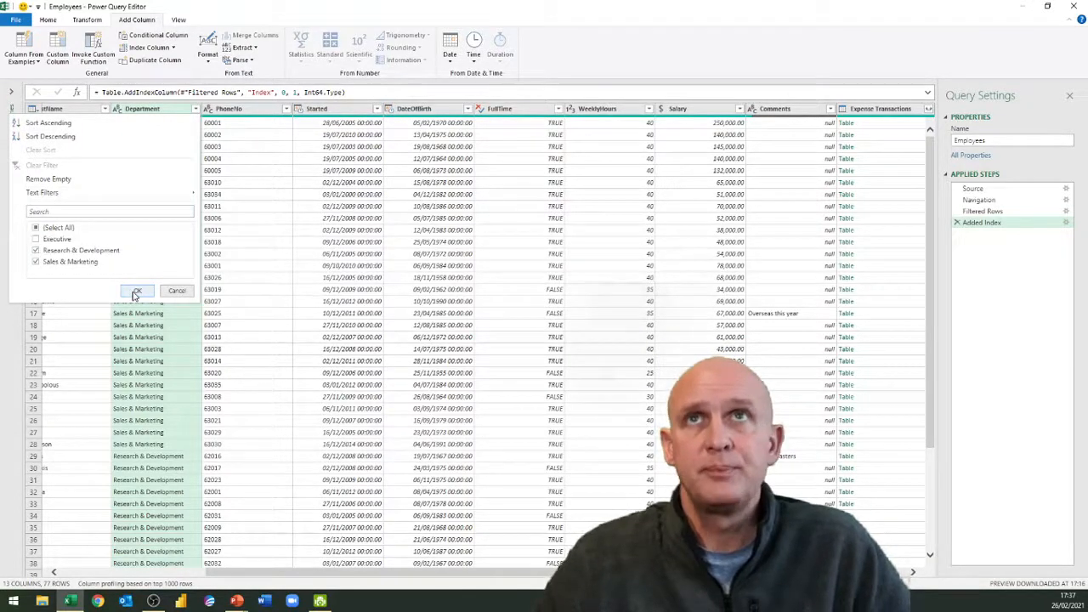
{"action": "left_click", "coordinate": [137, 291]}
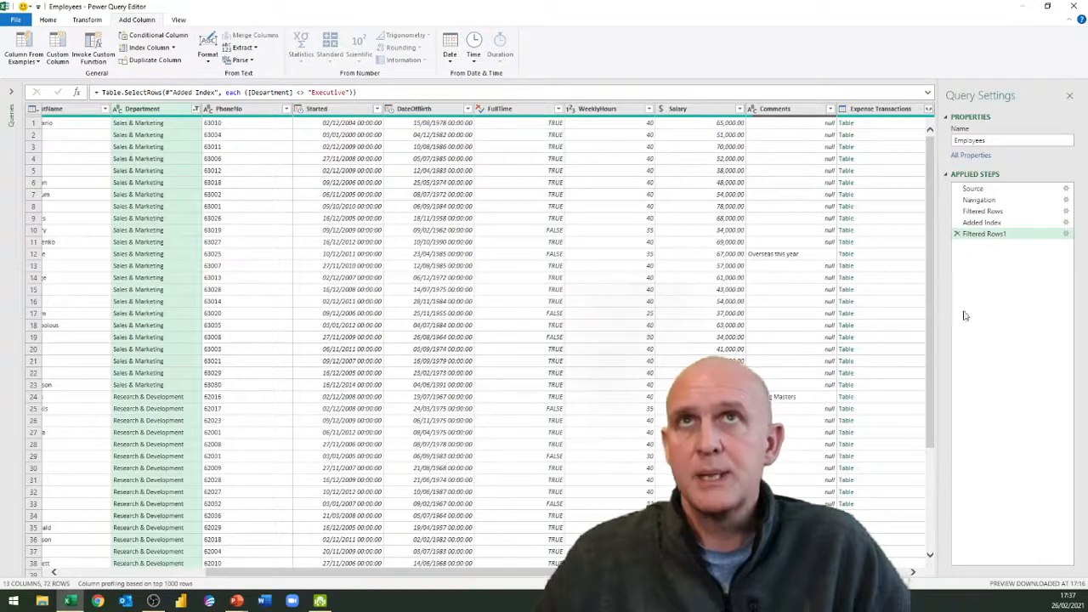
{"action": "right_click", "coordinate": [996, 234]}
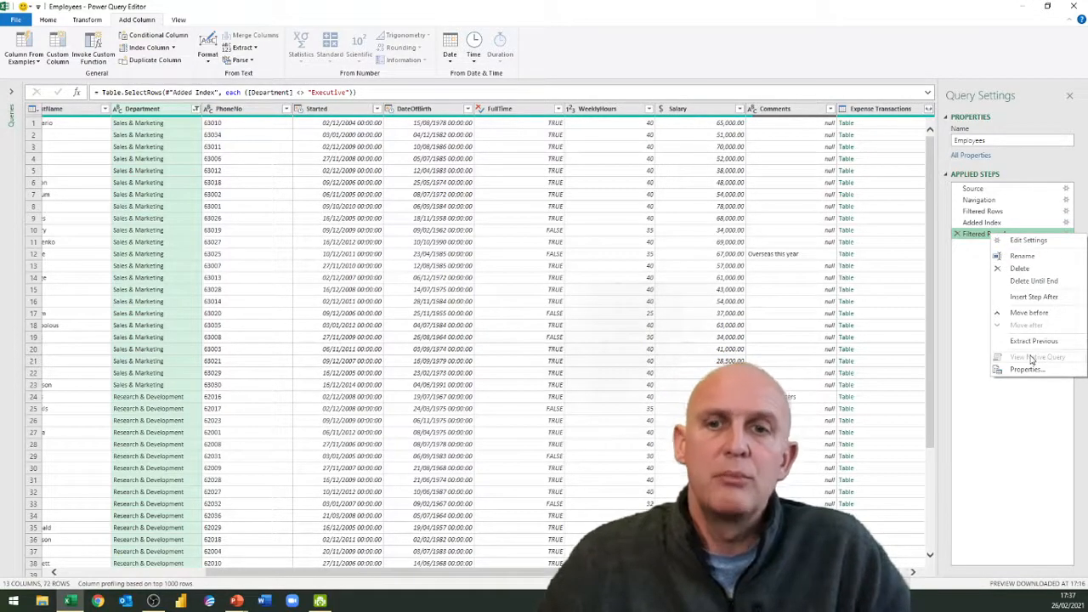
{"action": "left_click", "coordinate": [974, 331]}
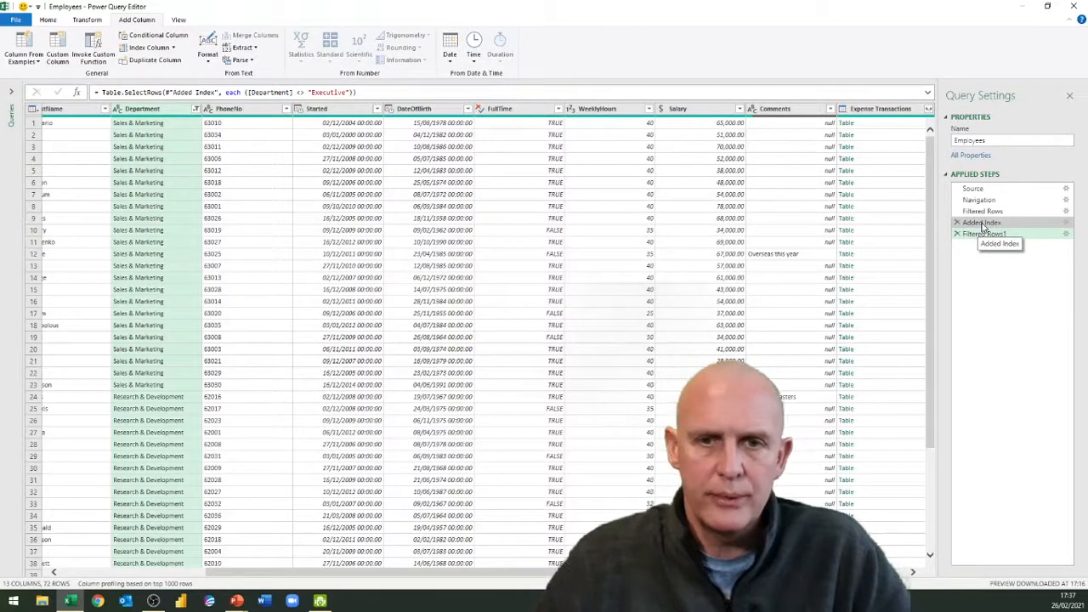
{"action": "right_click", "coordinate": [992, 234]}
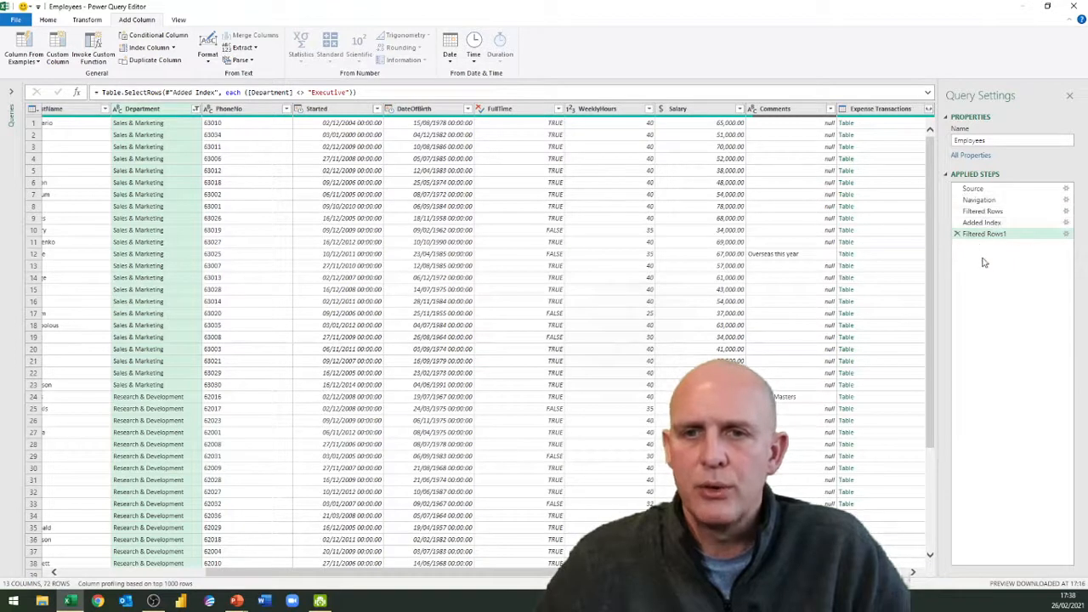
{"action": "mouse_move", "coordinate": [972, 413]}
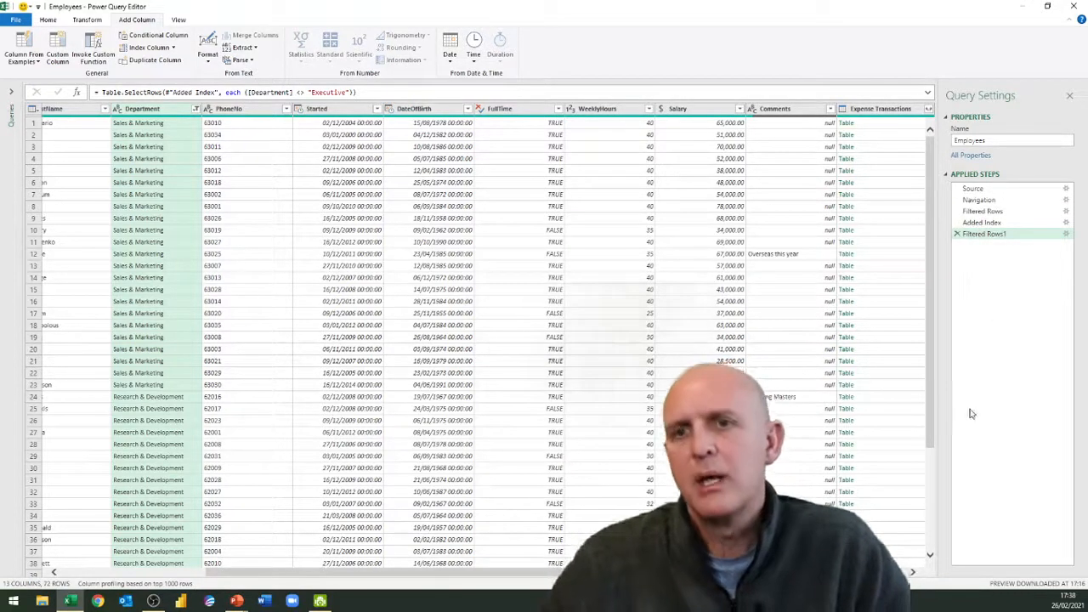
{"action": "mouse_move", "coordinate": [1028, 409]}
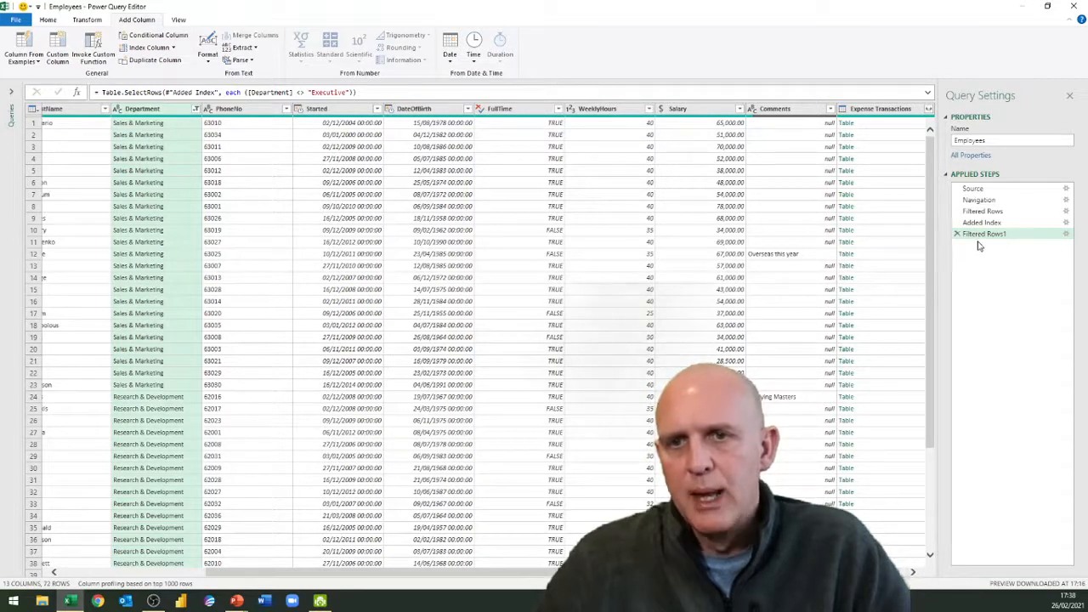
{"action": "mouse_move", "coordinate": [983, 243]}
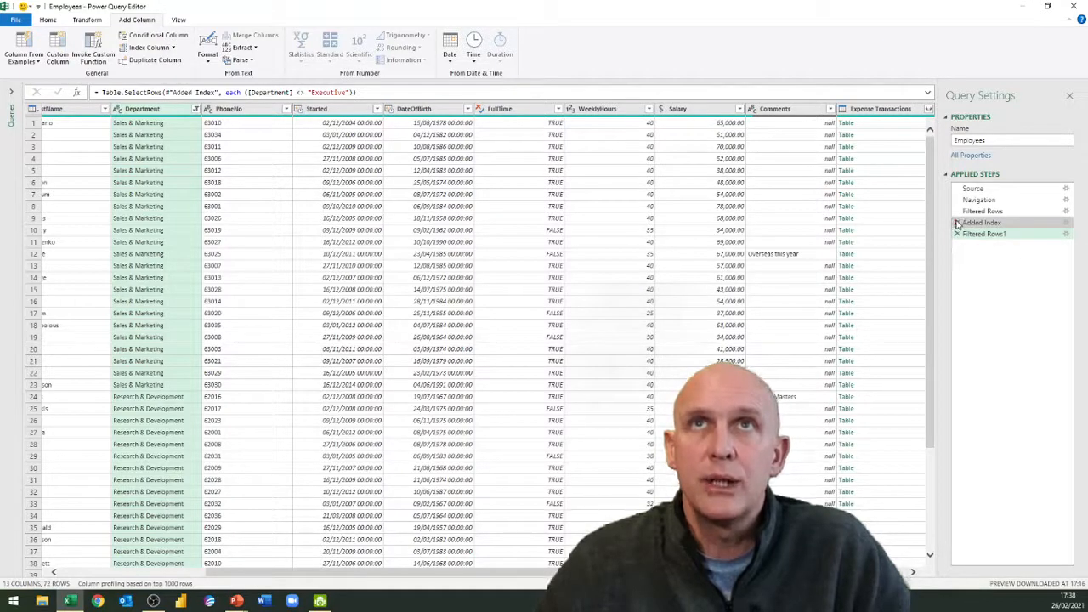
Step: Delete the Added Index step from Applied Steps
{"action": "left_click", "coordinate": [959, 222]}
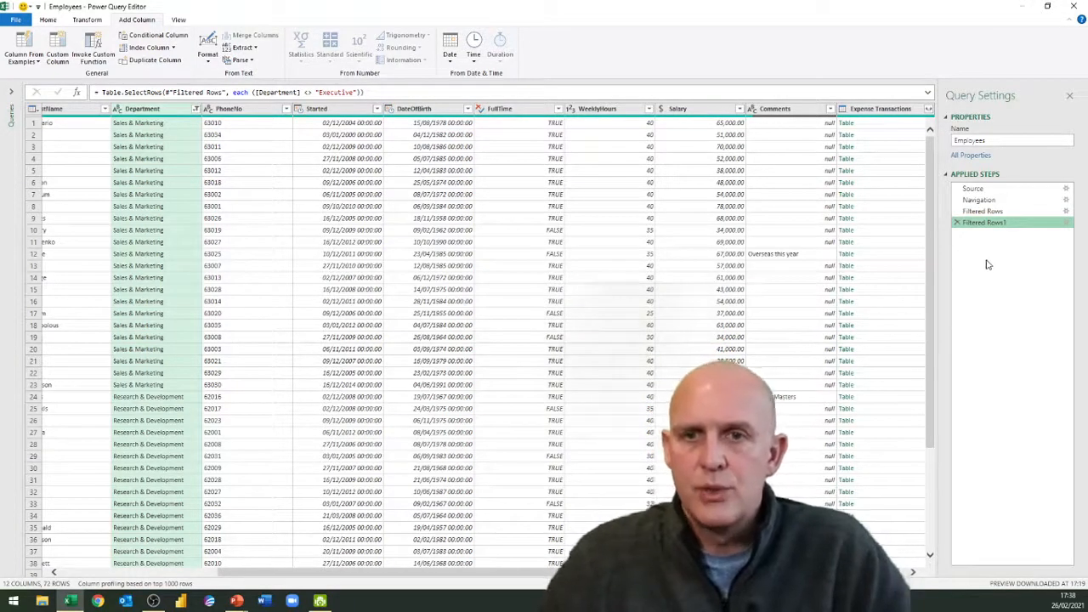
{"action": "mouse_move", "coordinate": [1010, 295]}
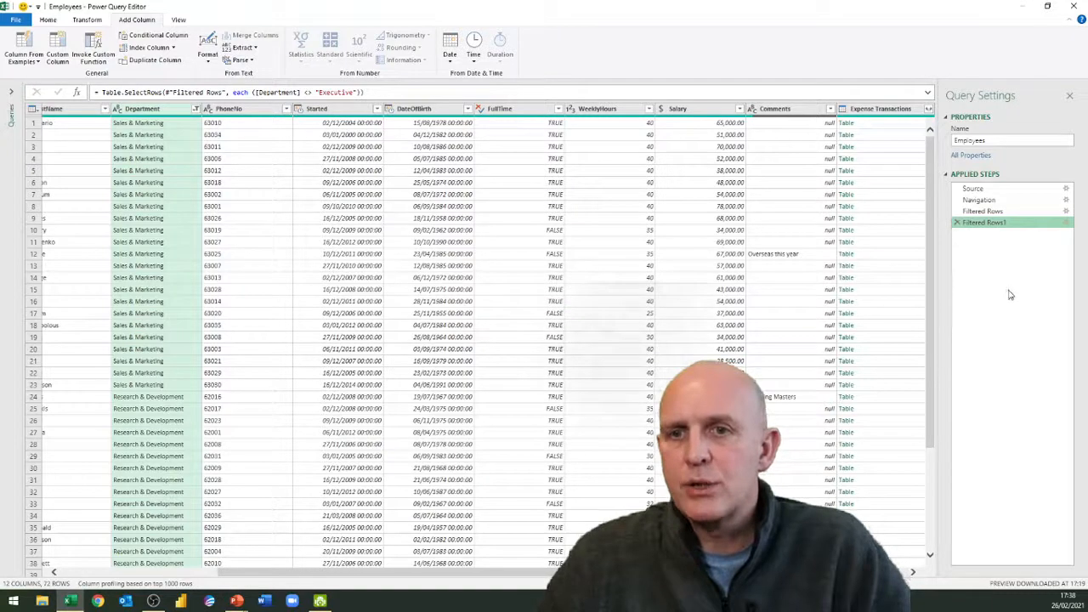
{"action": "mouse_move", "coordinate": [996, 300]}
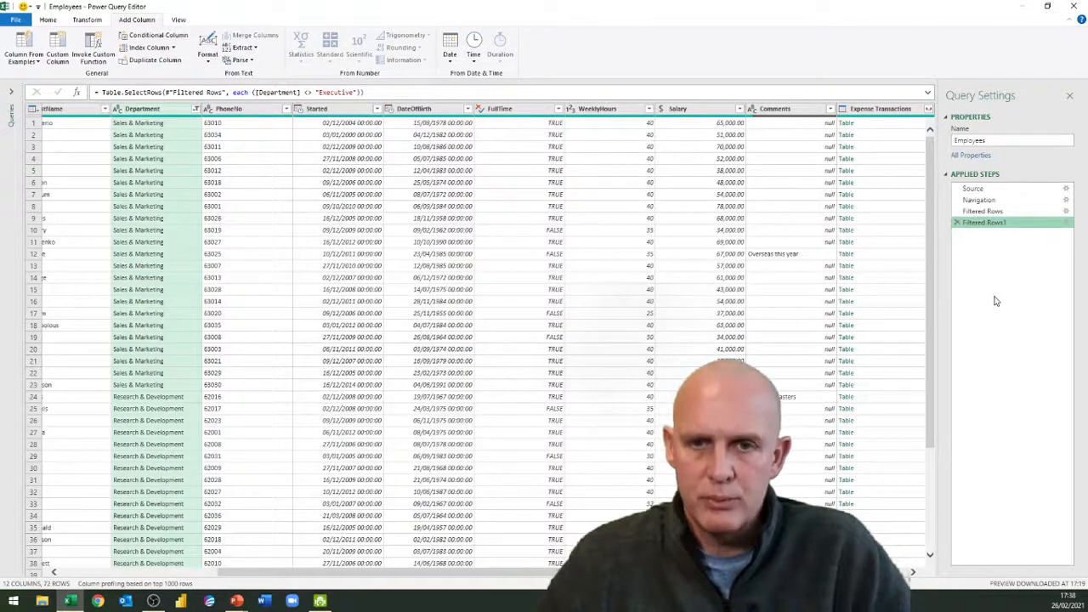
{"action": "mouse_move", "coordinate": [988, 196]}
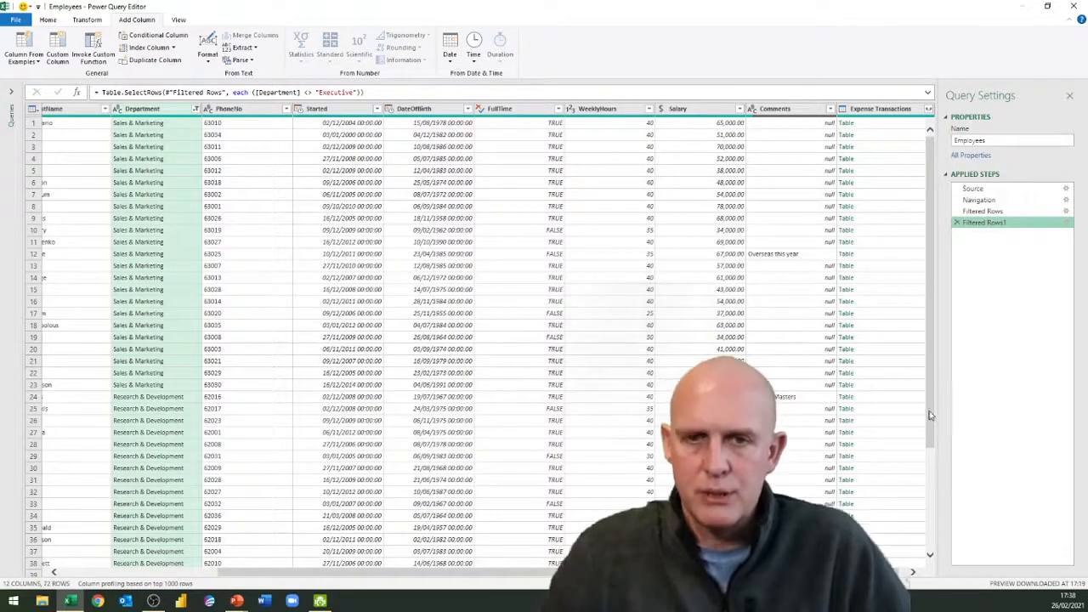
{"action": "mouse_move", "coordinate": [945, 391]}
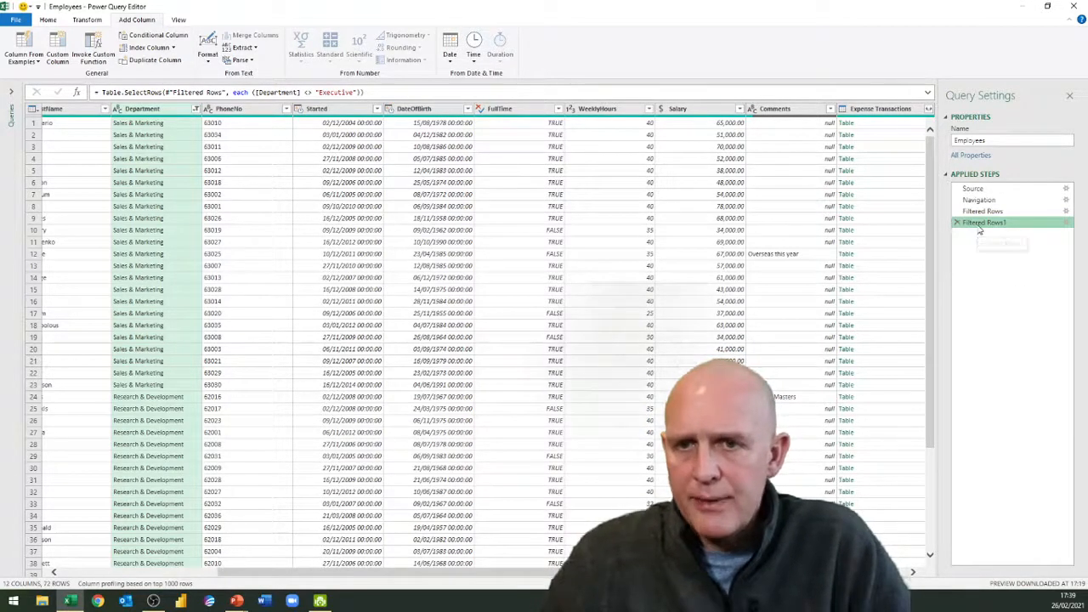
{"action": "right_click", "coordinate": [983, 222]}
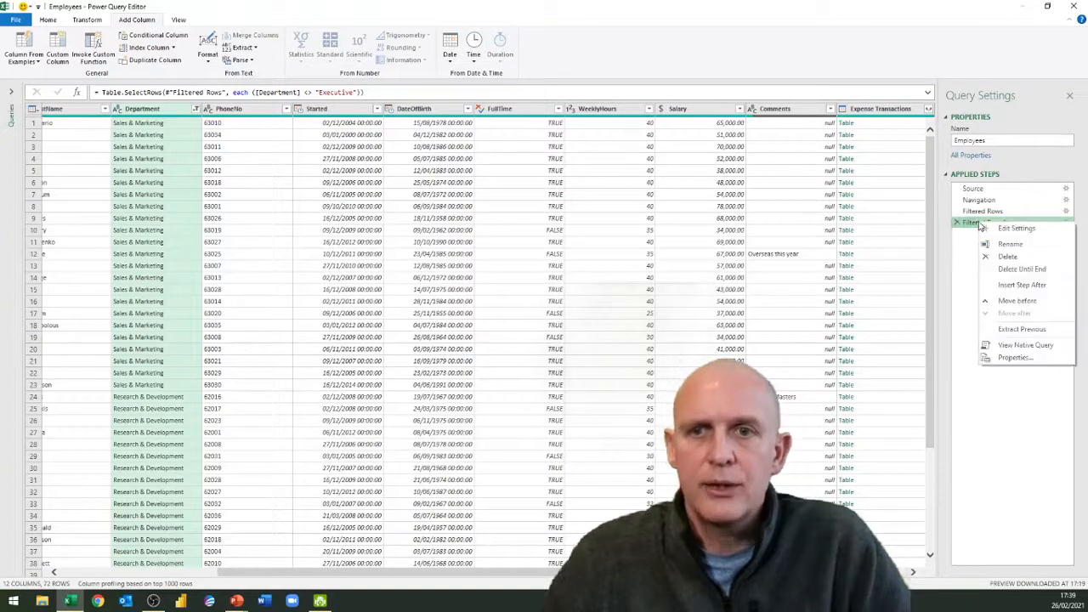
{"action": "mouse_move", "coordinate": [1026, 351]}
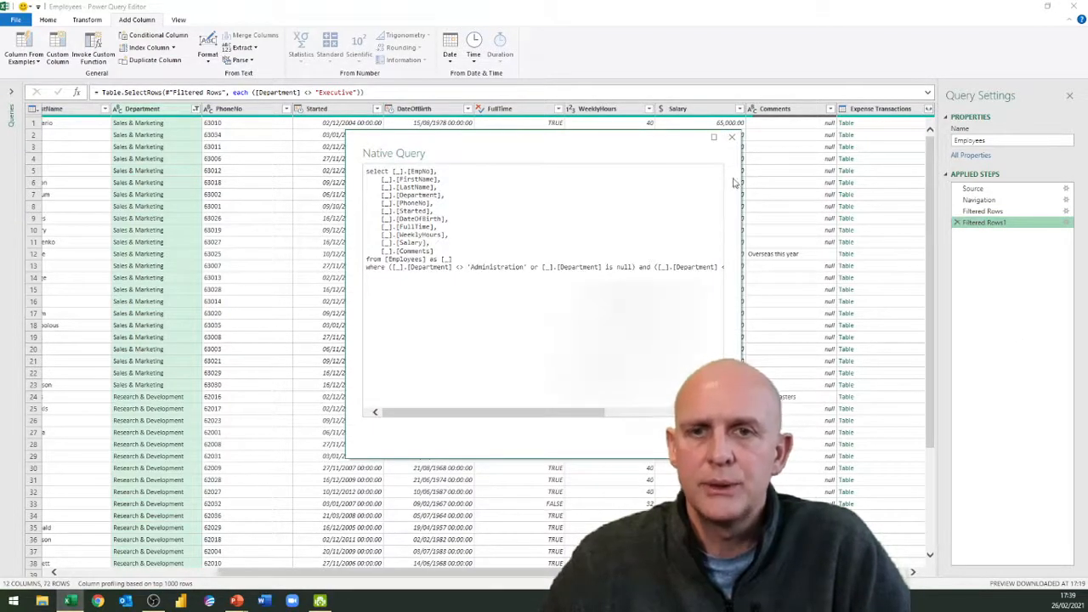
{"action": "left_click", "coordinate": [731, 137]}
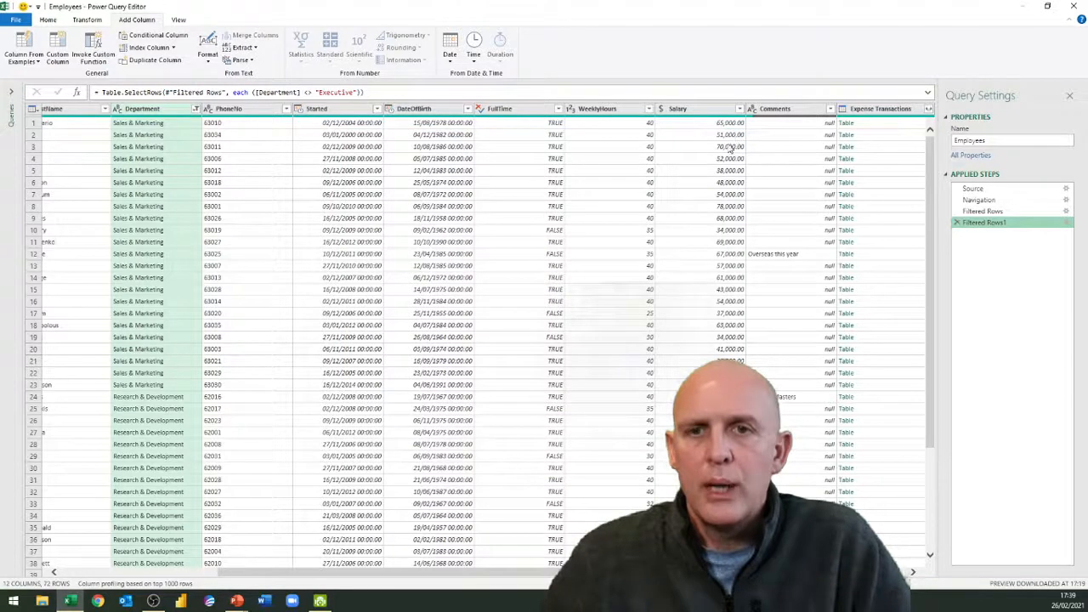